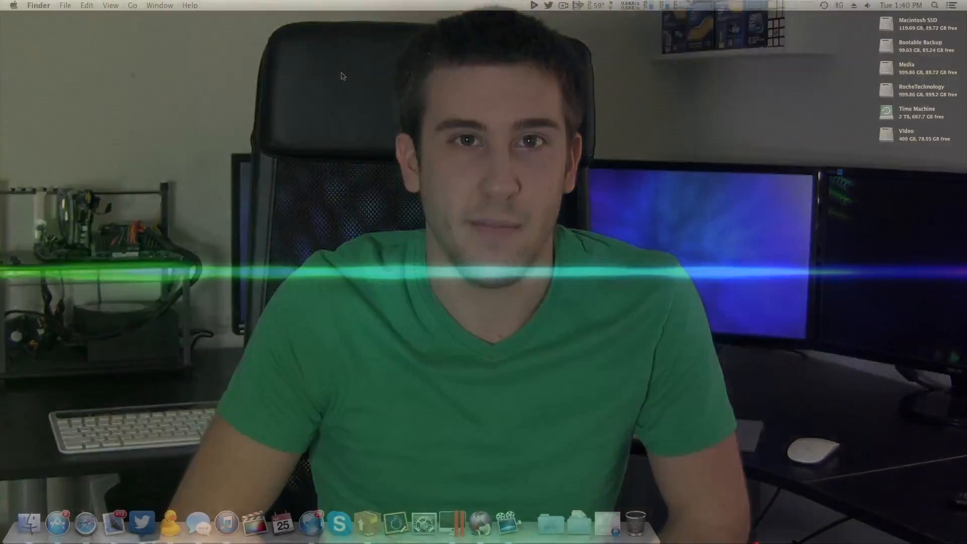
Show the About This Mac overview from the Apple menu
click(17, 5)
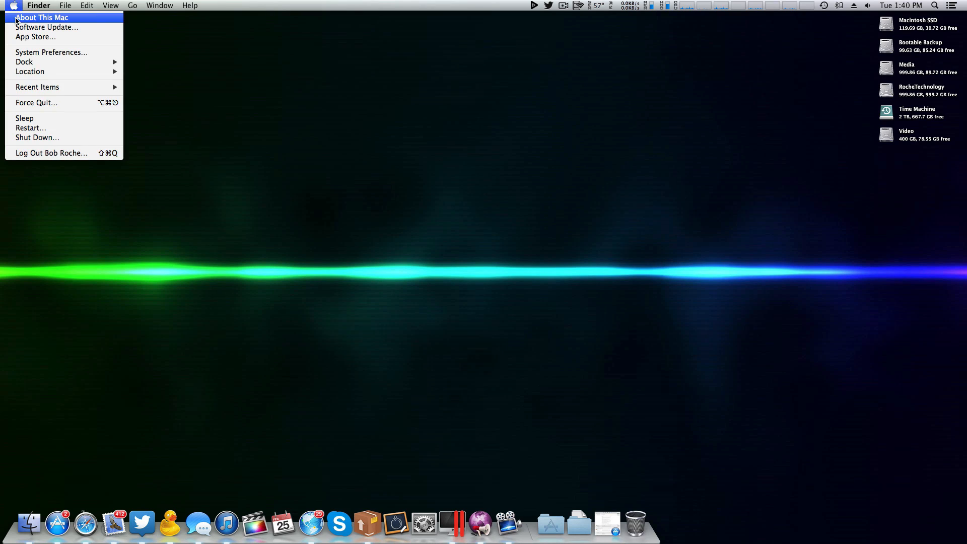
click(41, 18)
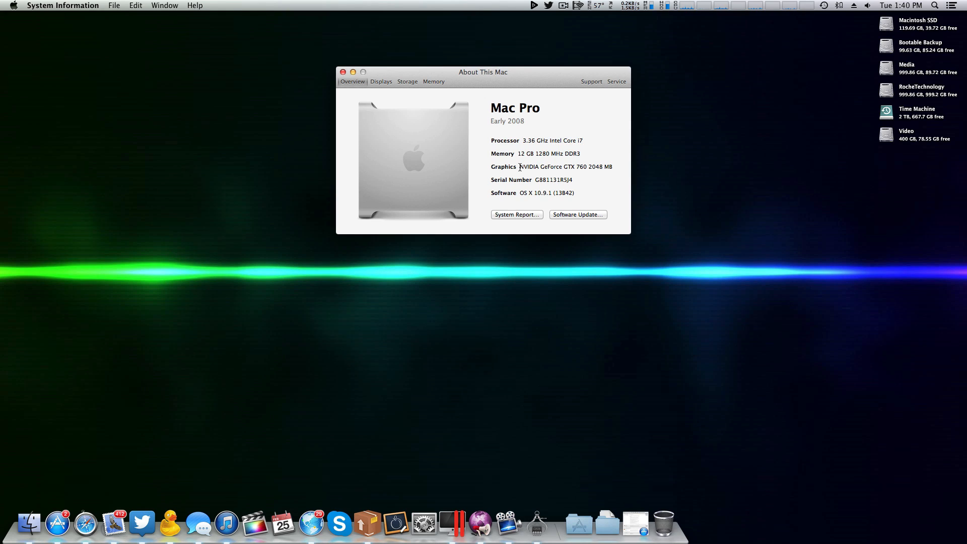
drag(519, 167, 586, 166)
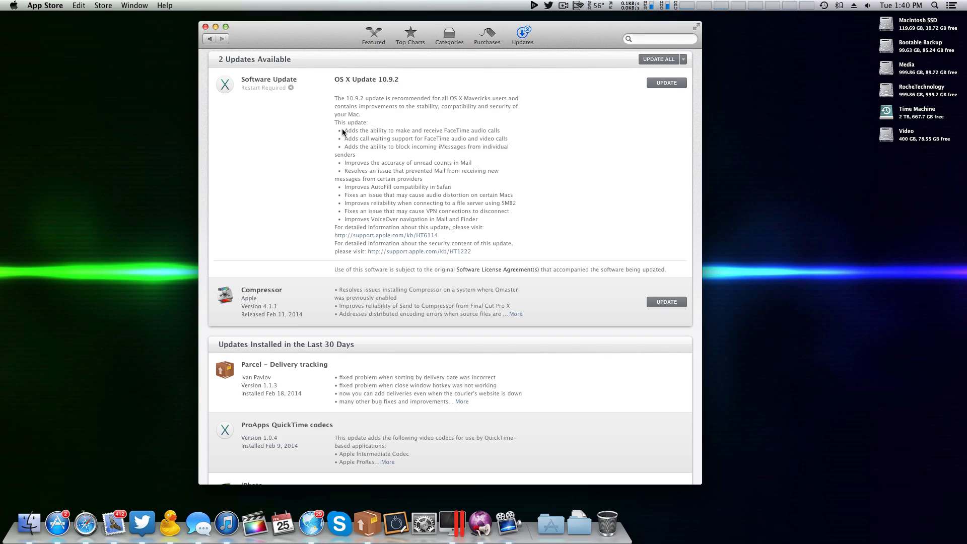
mouse_move(341, 136)
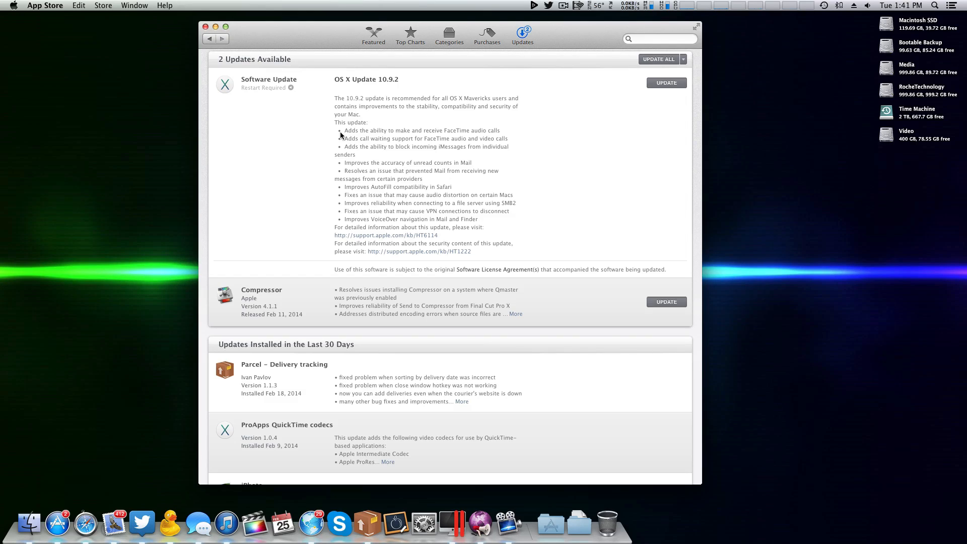
mouse_move(392, 155)
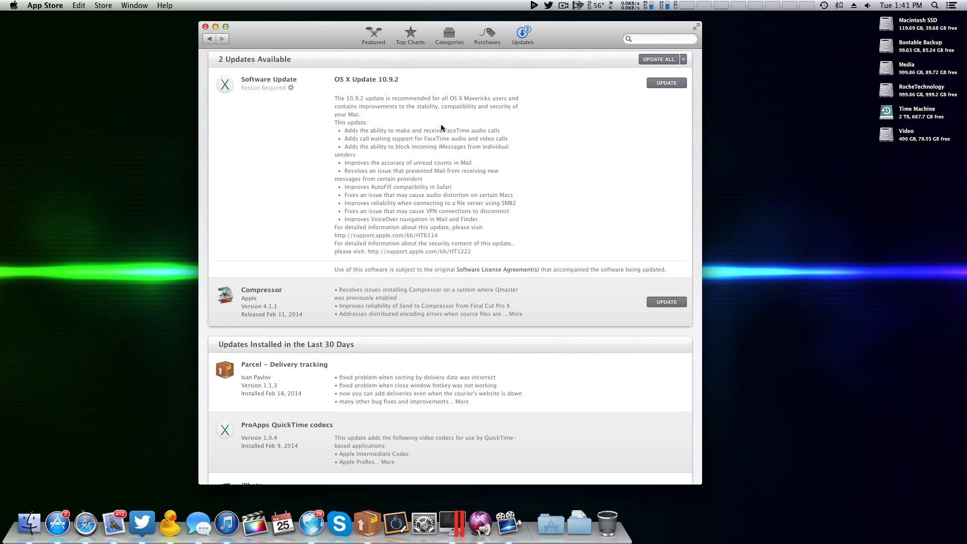
mouse_move(471, 164)
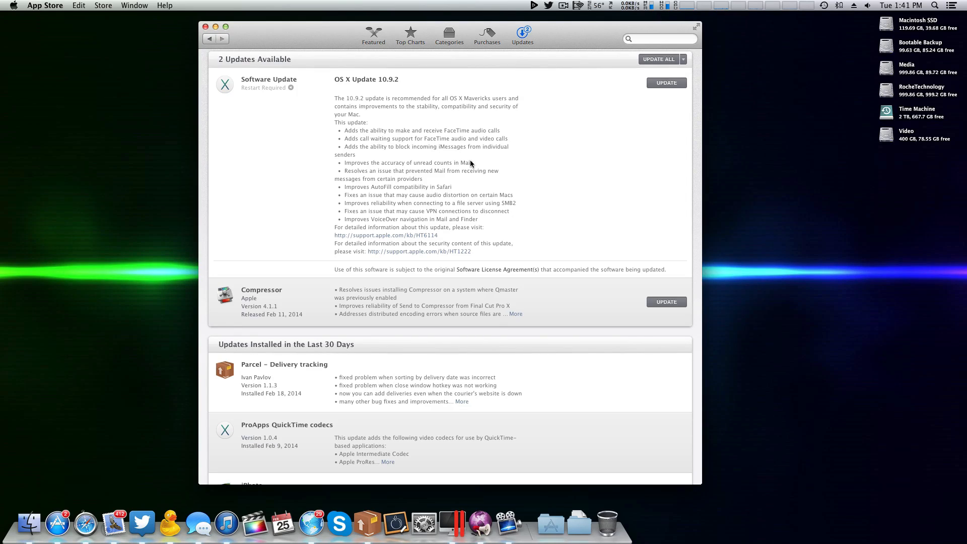
mouse_move(483, 164)
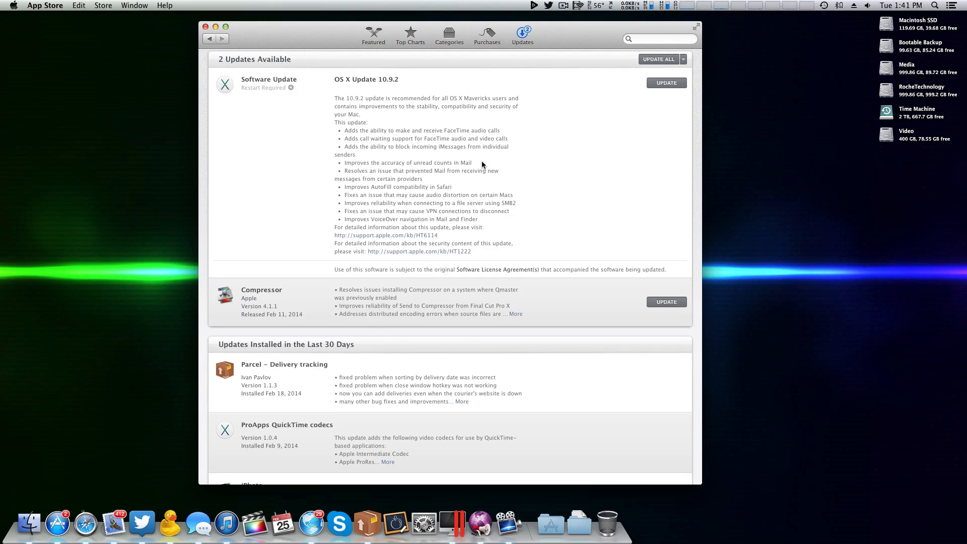
mouse_move(402, 185)
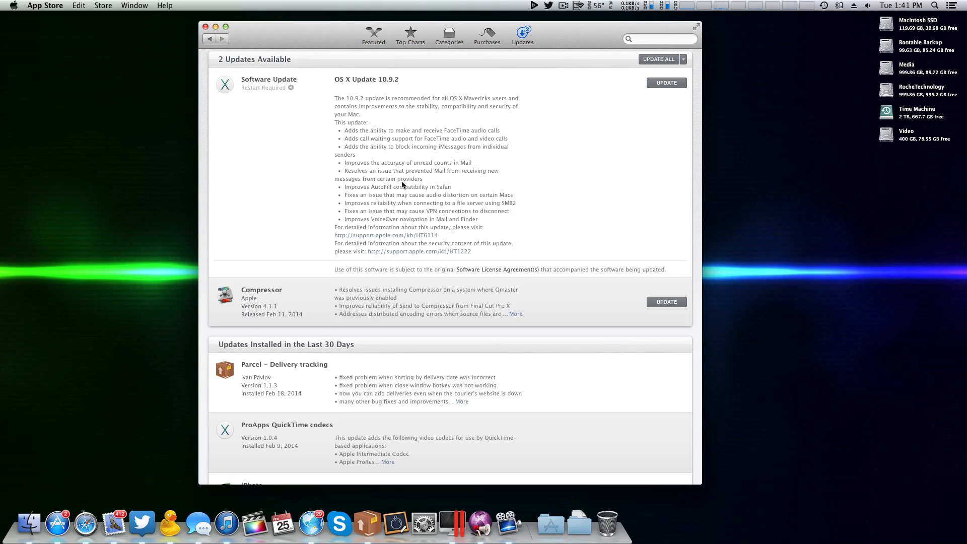
mouse_move(387, 192)
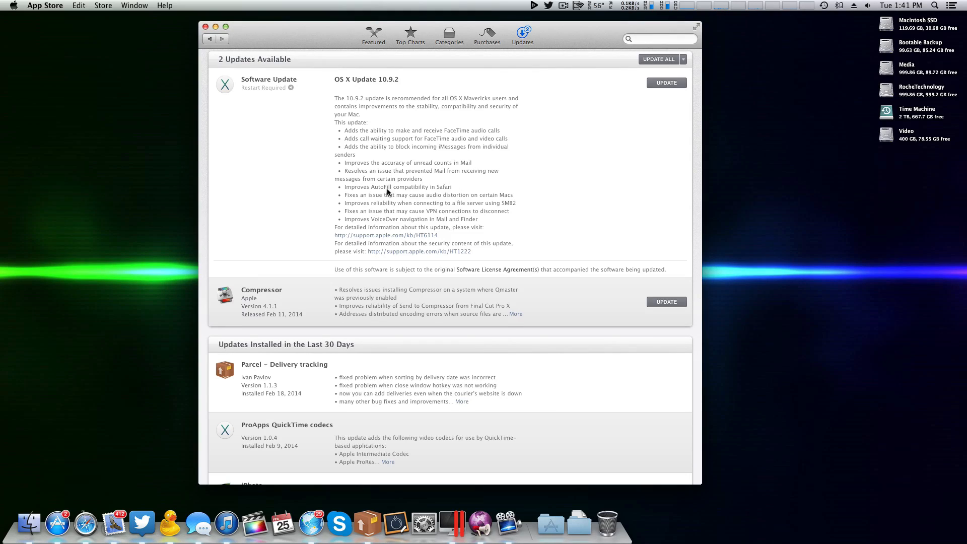
mouse_move(471, 242)
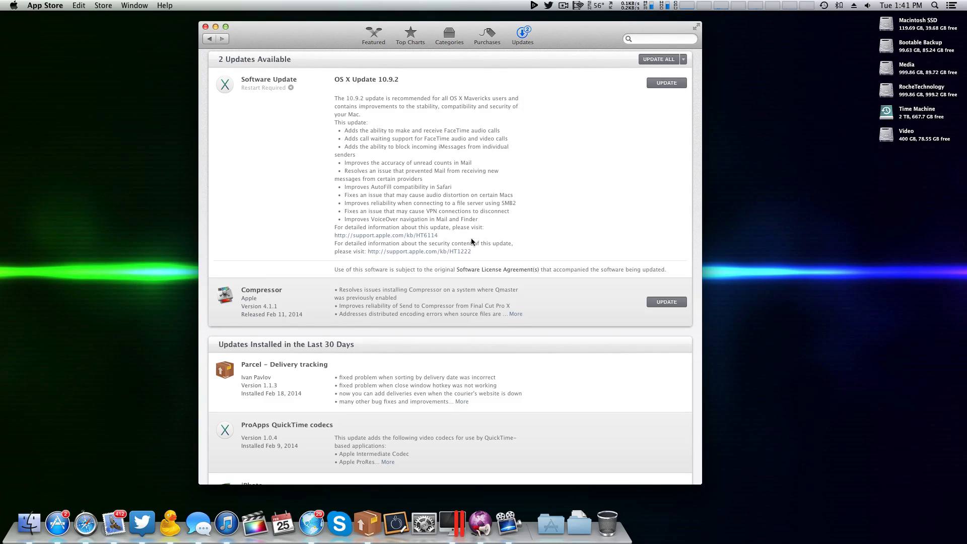
mouse_move(502, 246)
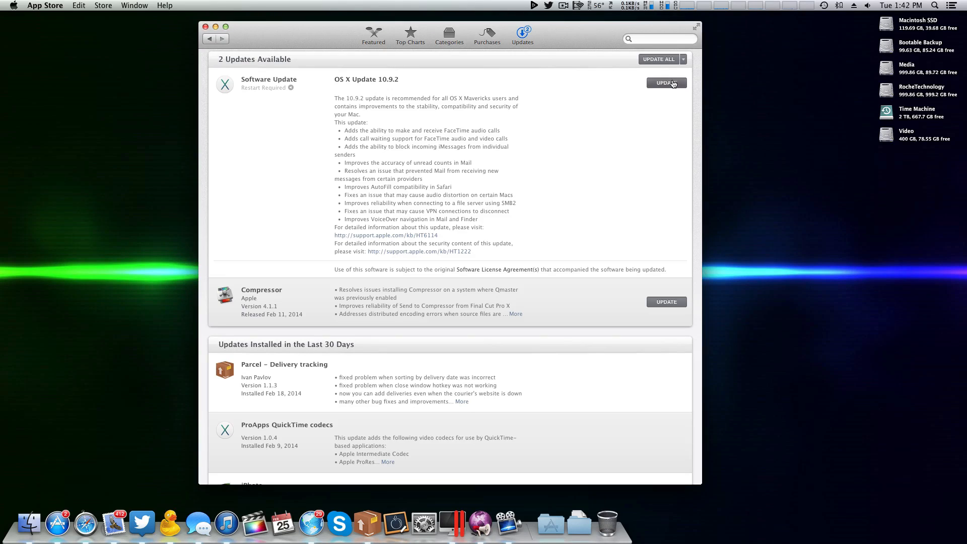
Update OS X to 10.9.2, agreeing to download and restart
click(666, 82)
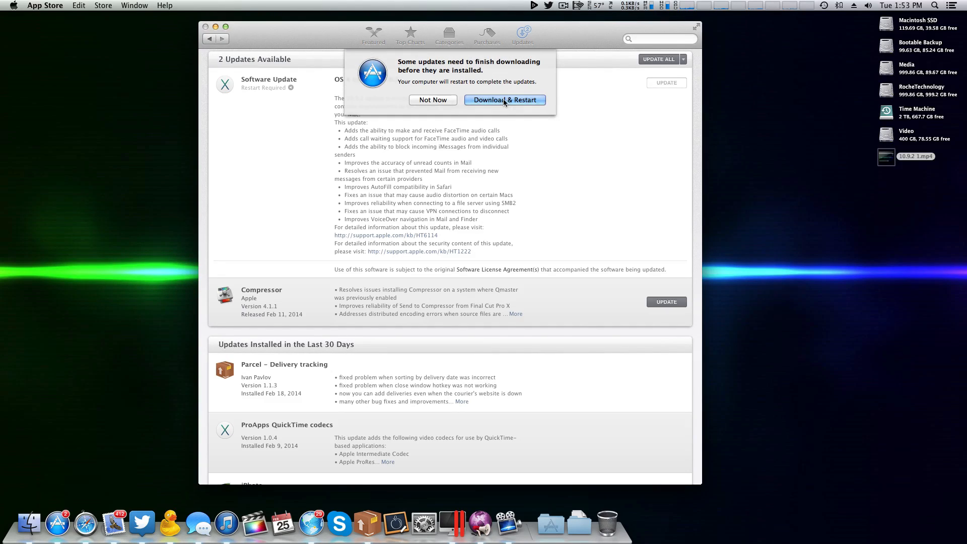
click(505, 99)
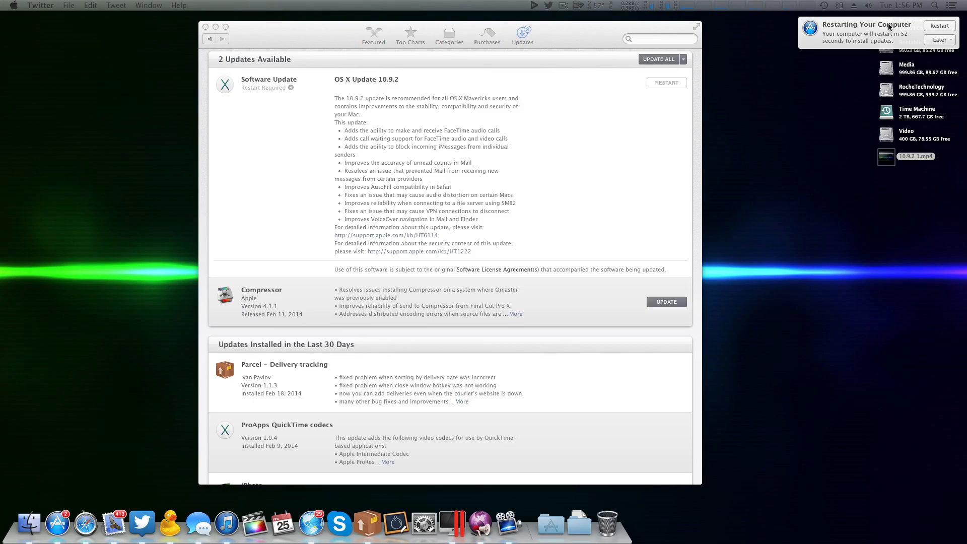
Postpone the update restart with Later, Install in an Hour
click(939, 40)
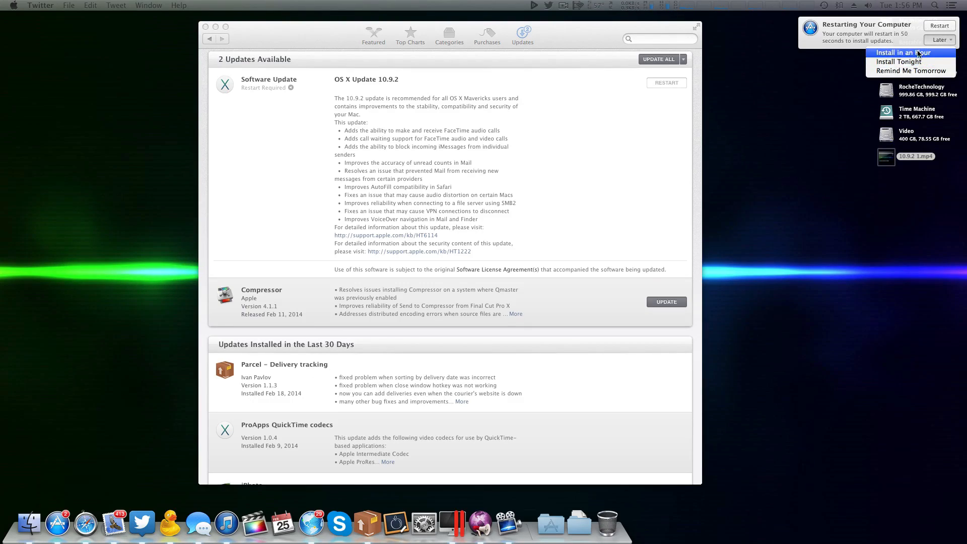
click(903, 53)
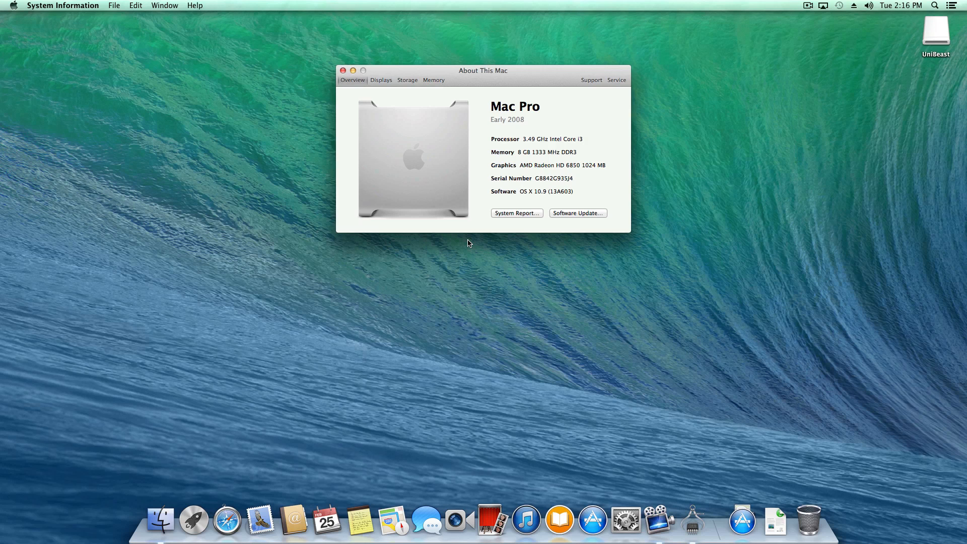
mouse_move(509, 179)
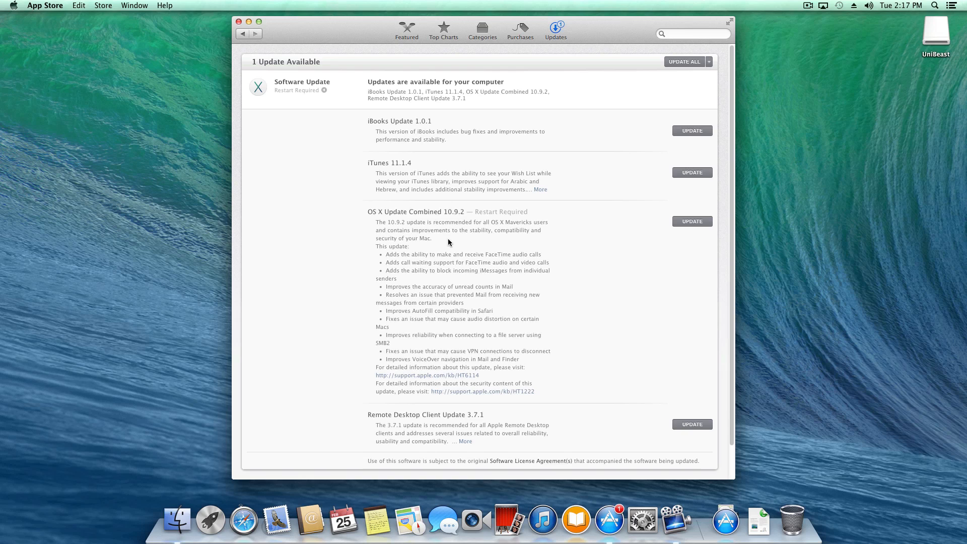
Start the OS X Update Combined 10.9.2 from the Updates page
click(691, 221)
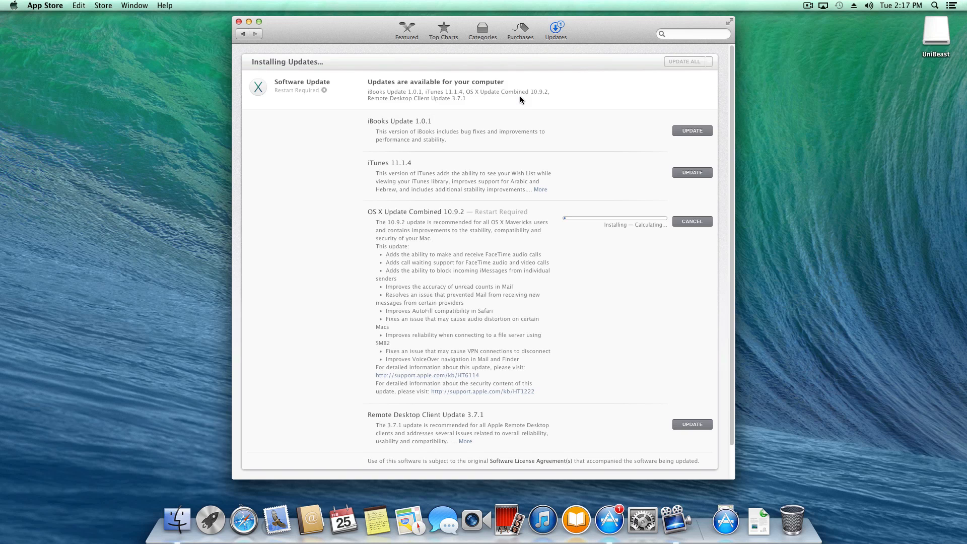